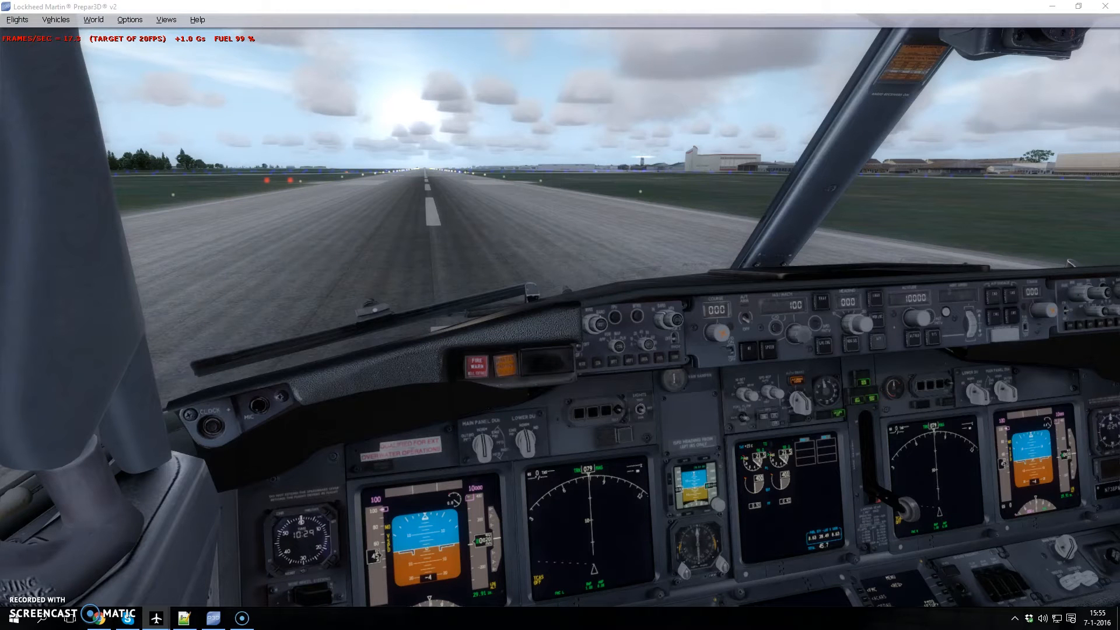
{"action": "mouse_move", "coordinate": [257, 70]}
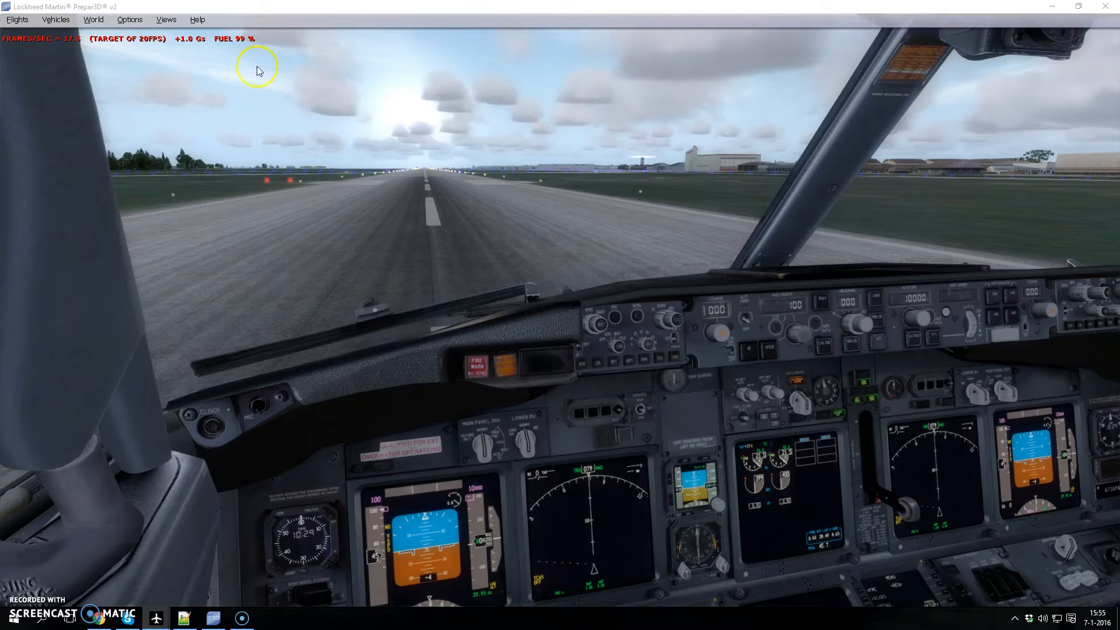
{"action": "mouse_move", "coordinate": [299, 263]}
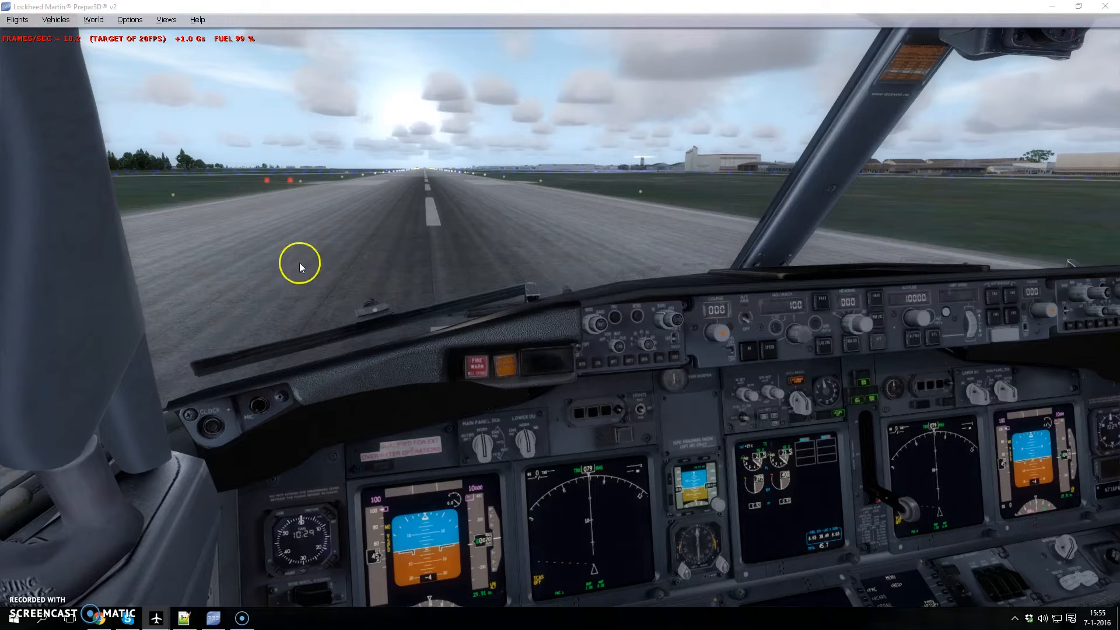
{"action": "mouse_move", "coordinate": [461, 251]}
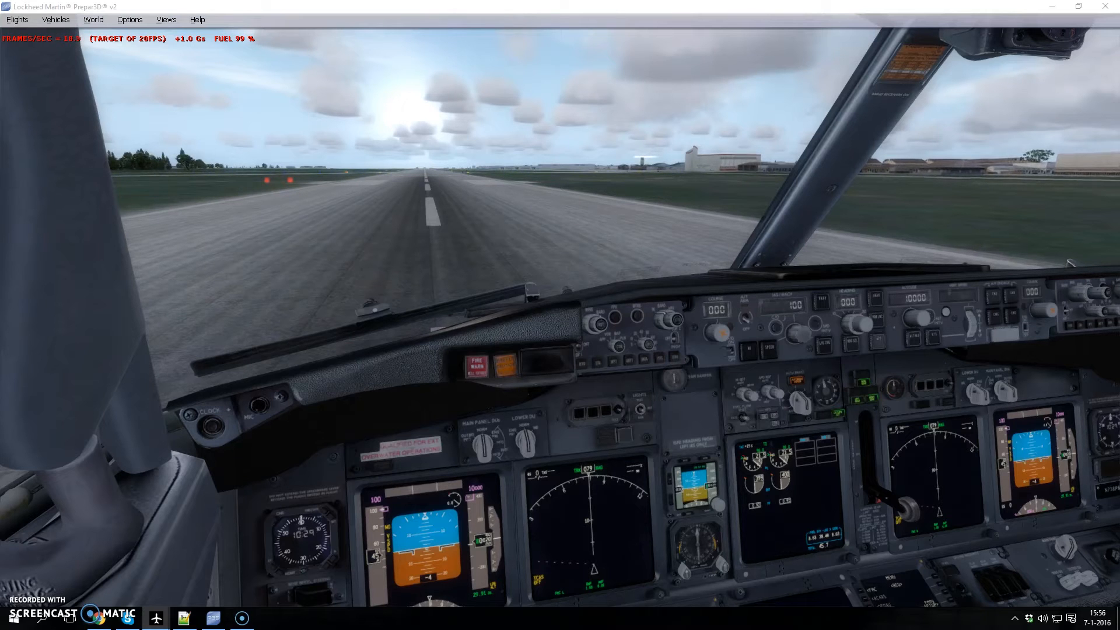
{"action": "mouse_move", "coordinate": [544, 252]}
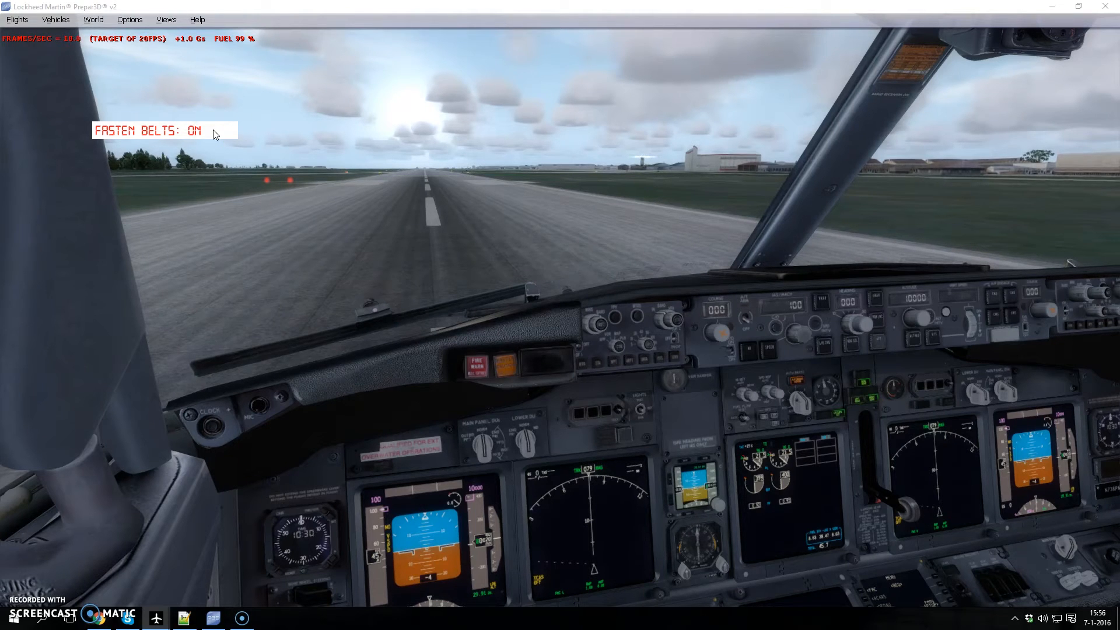
{"action": "mouse_move", "coordinate": [223, 139]}
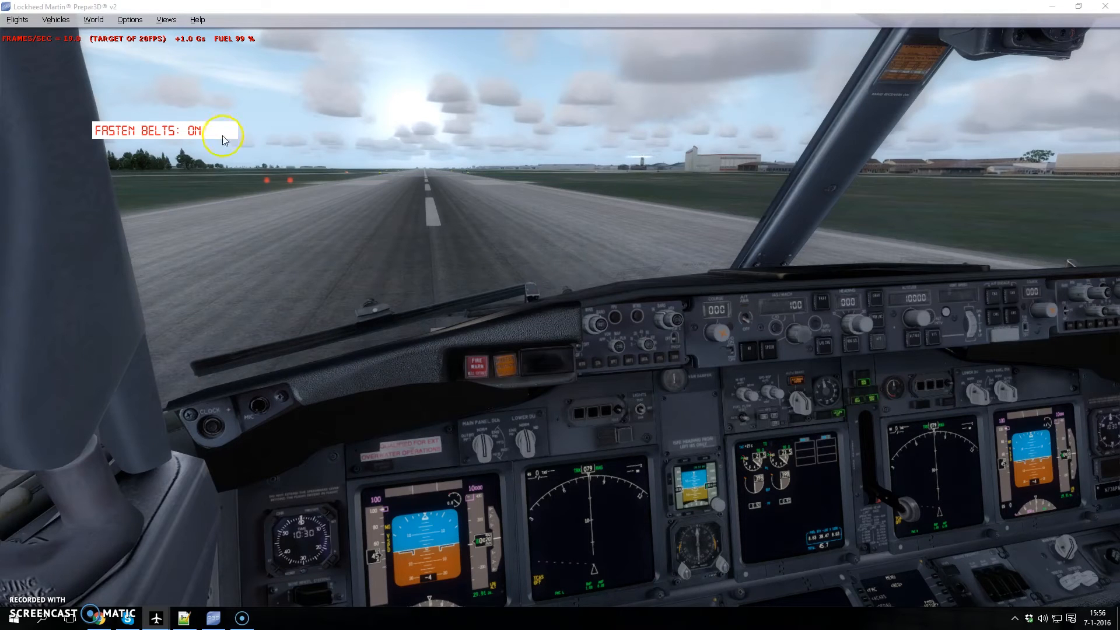
{"action": "mouse_move", "coordinate": [457, 210]}
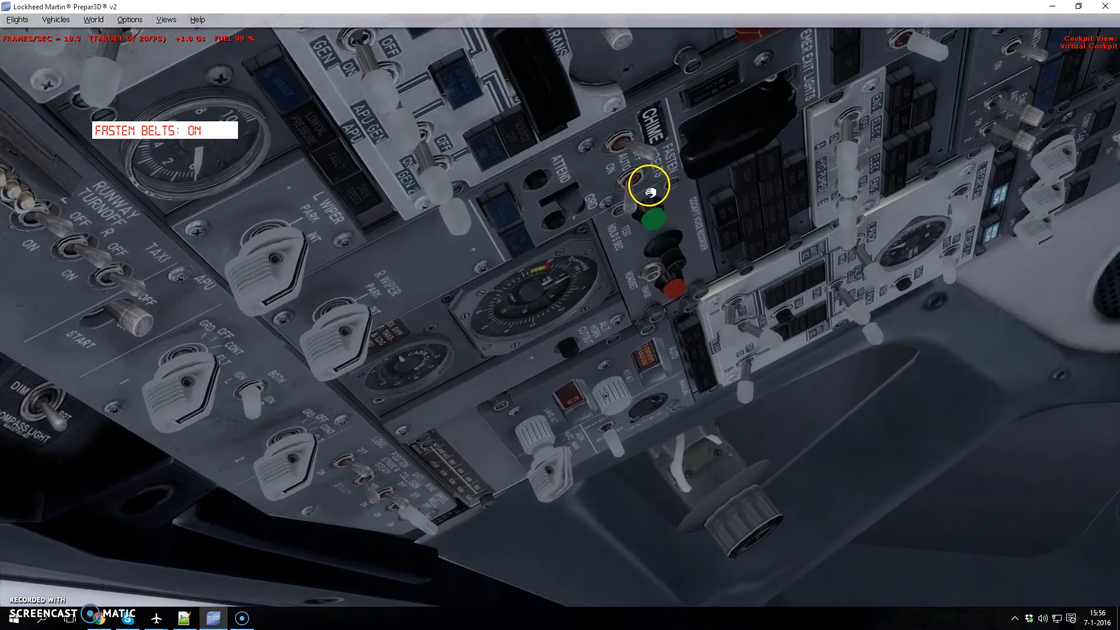
{"action": "mouse_move", "coordinate": [567, 170]}
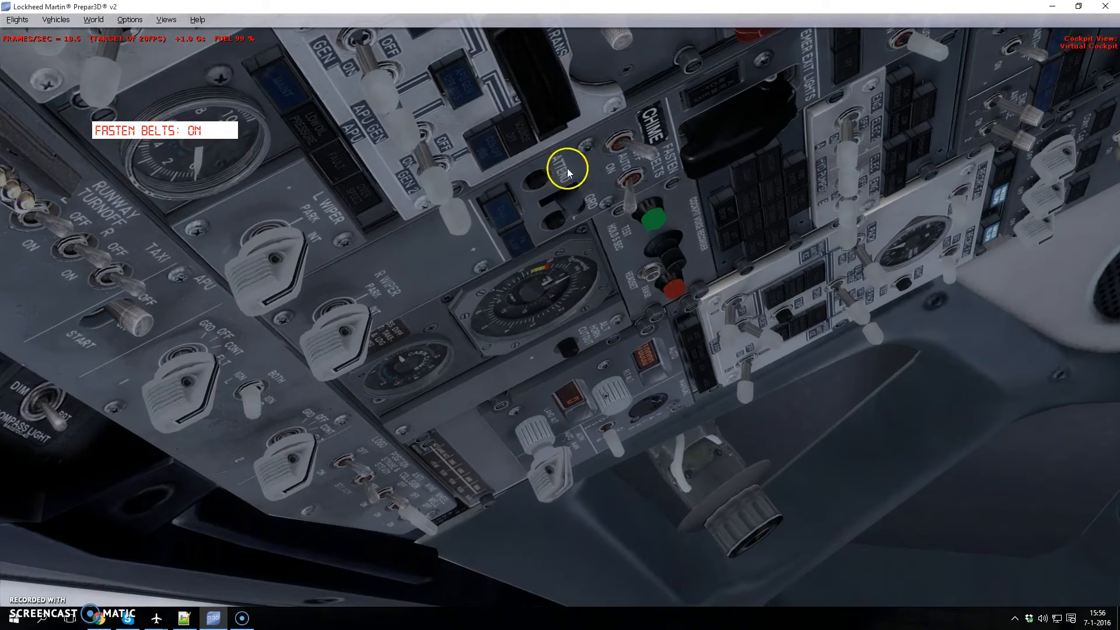
{"action": "mouse_move", "coordinate": [630, 187]}
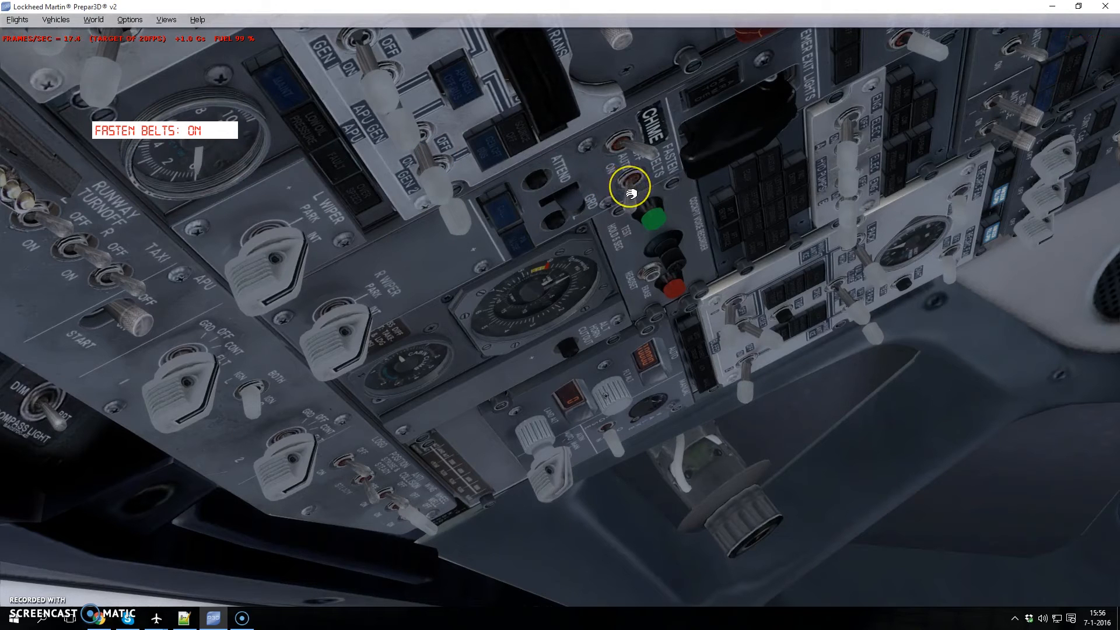
Cycle the FASTEN BELTS switch through AUTO, OFF, ON, and back to OFF
{"action": "left_click", "coordinate": [629, 186]}
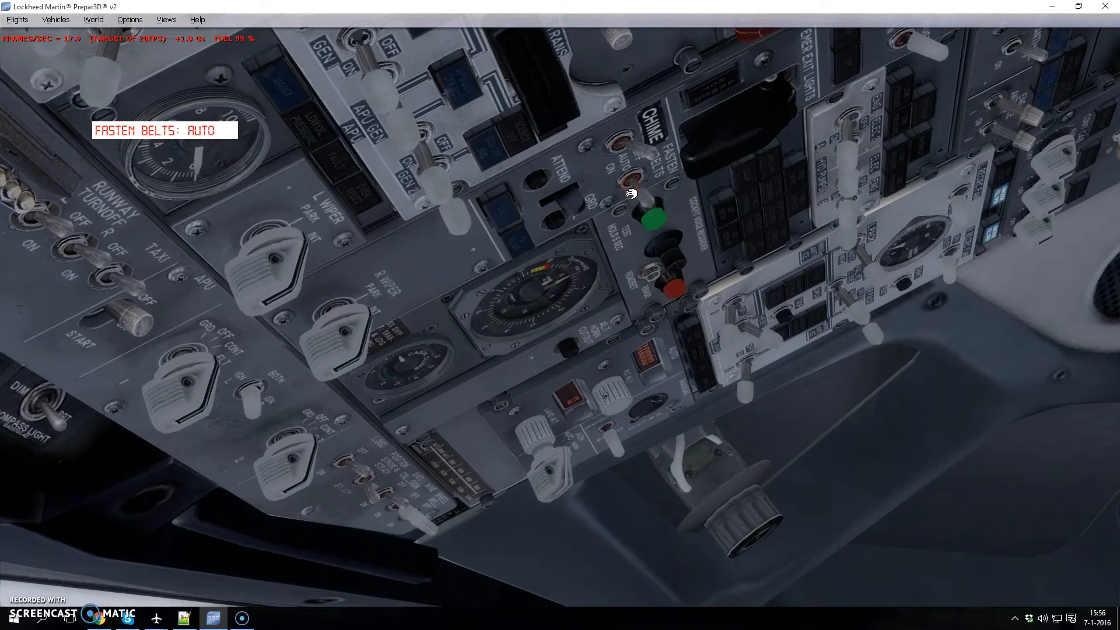
{"action": "left_click", "coordinate": [636, 193]}
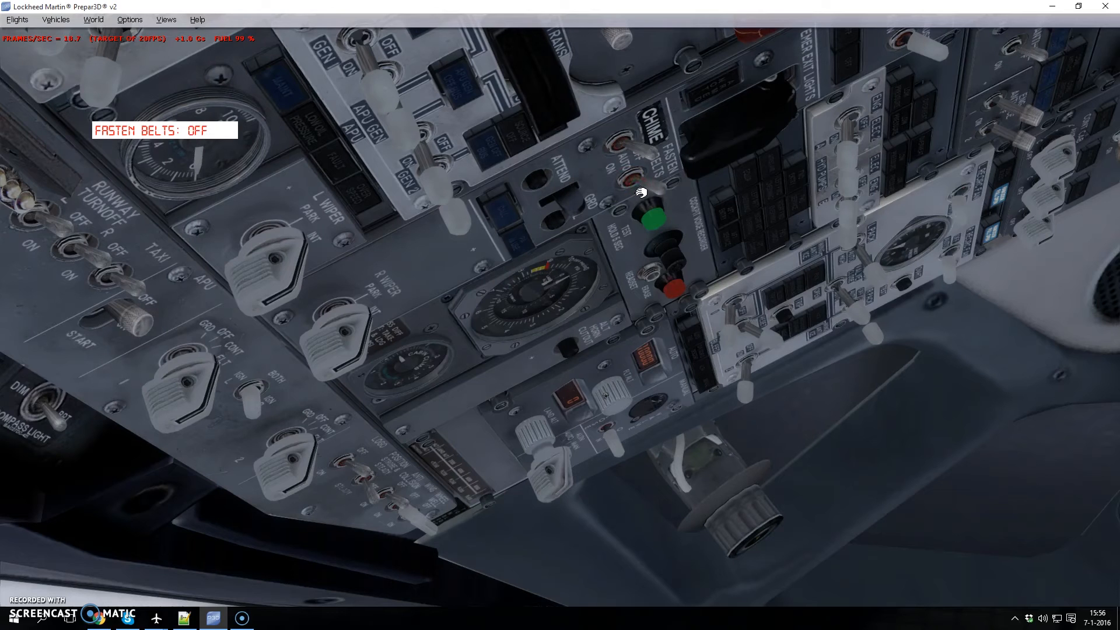
{"action": "left_click", "coordinate": [639, 189]}
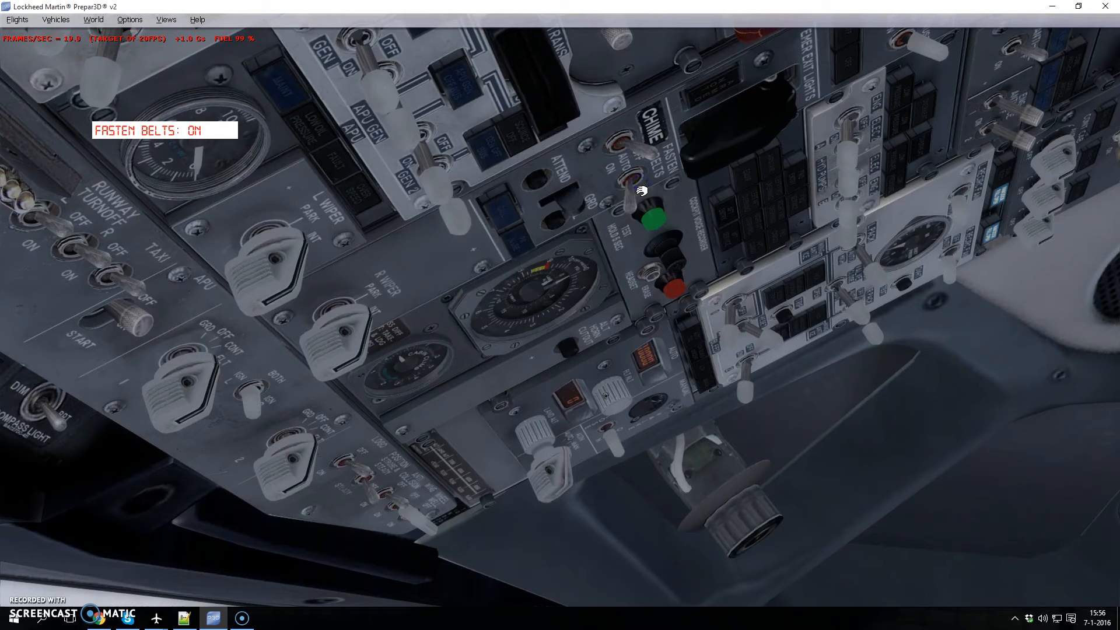
{"action": "left_click", "coordinate": [636, 193]}
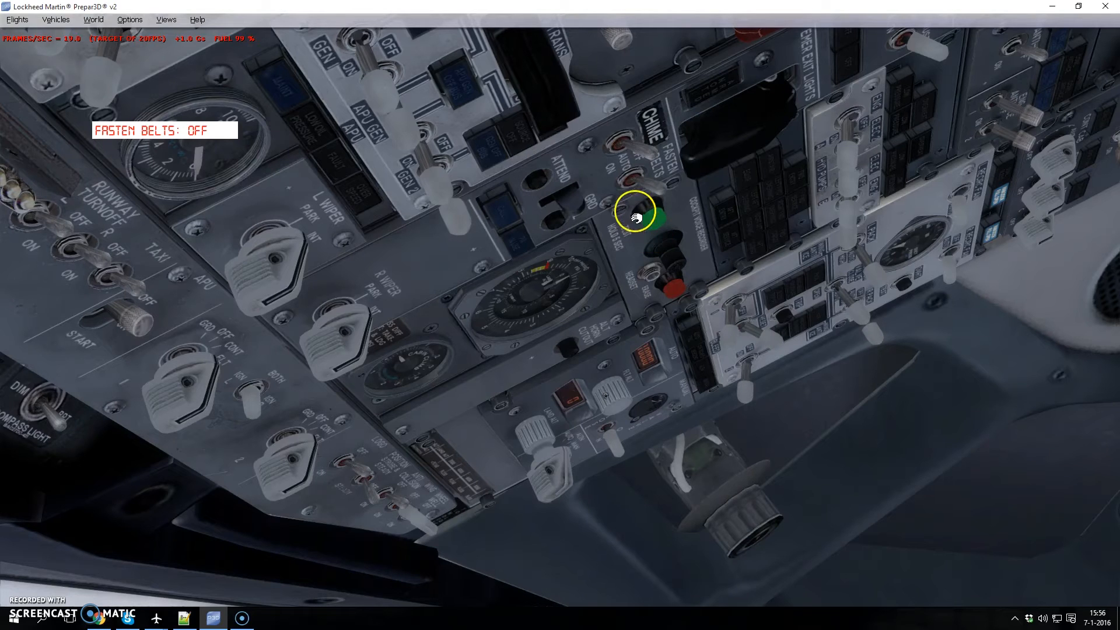
{"action": "mouse_move", "coordinate": [200, 582]}
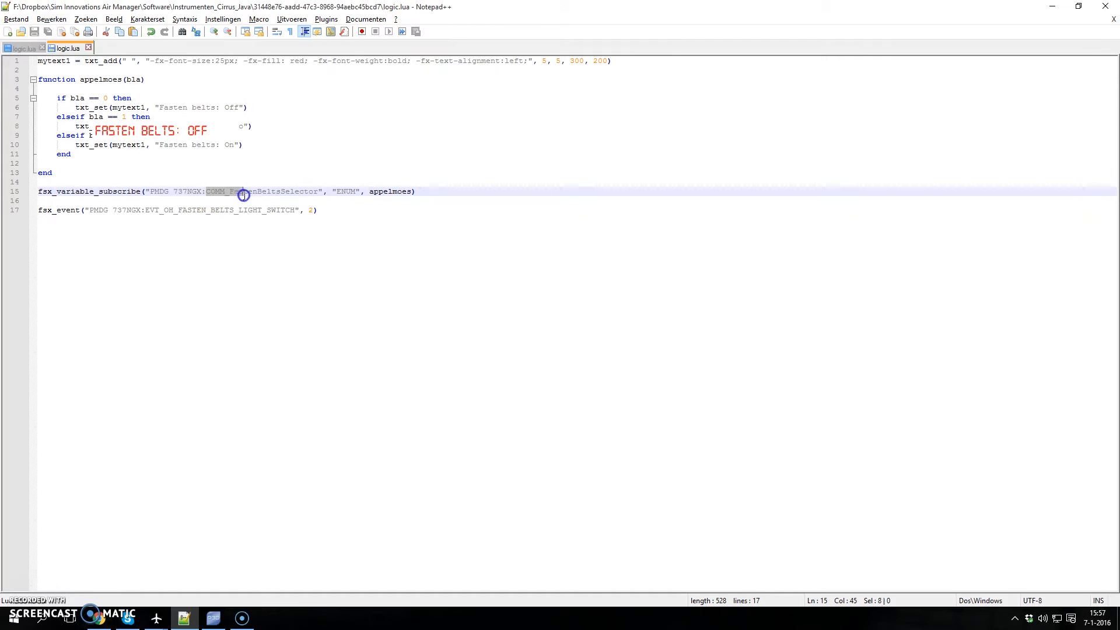
Clear the selection and highlight the 'appelmoes' callback name in logic.lua
{"action": "left_click", "coordinate": [306, 191]}
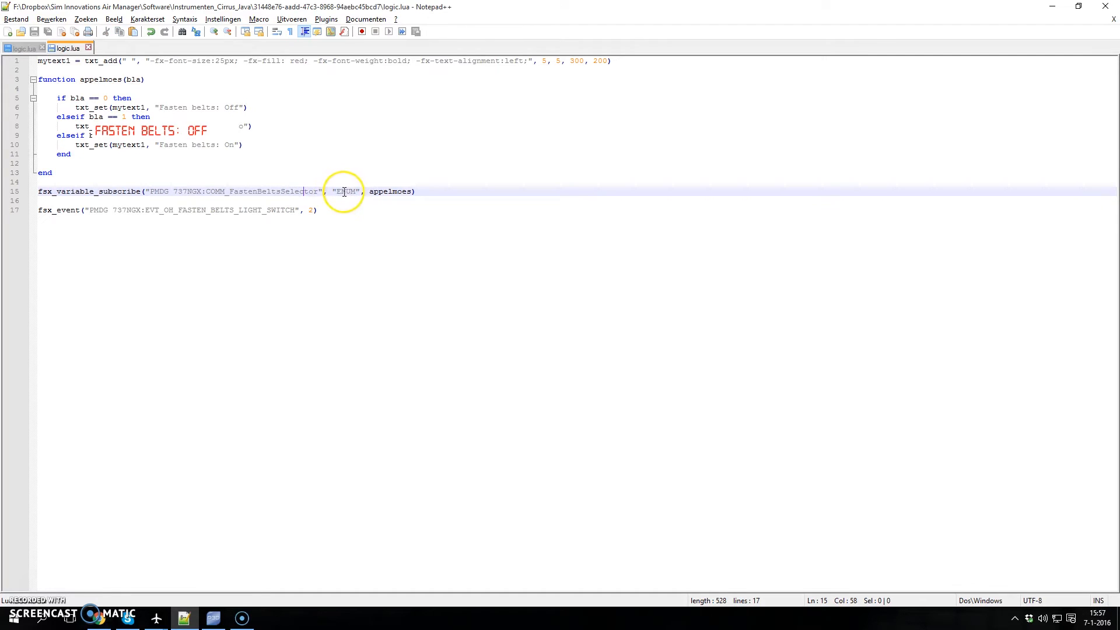
{"action": "double_click", "coordinate": [390, 190]}
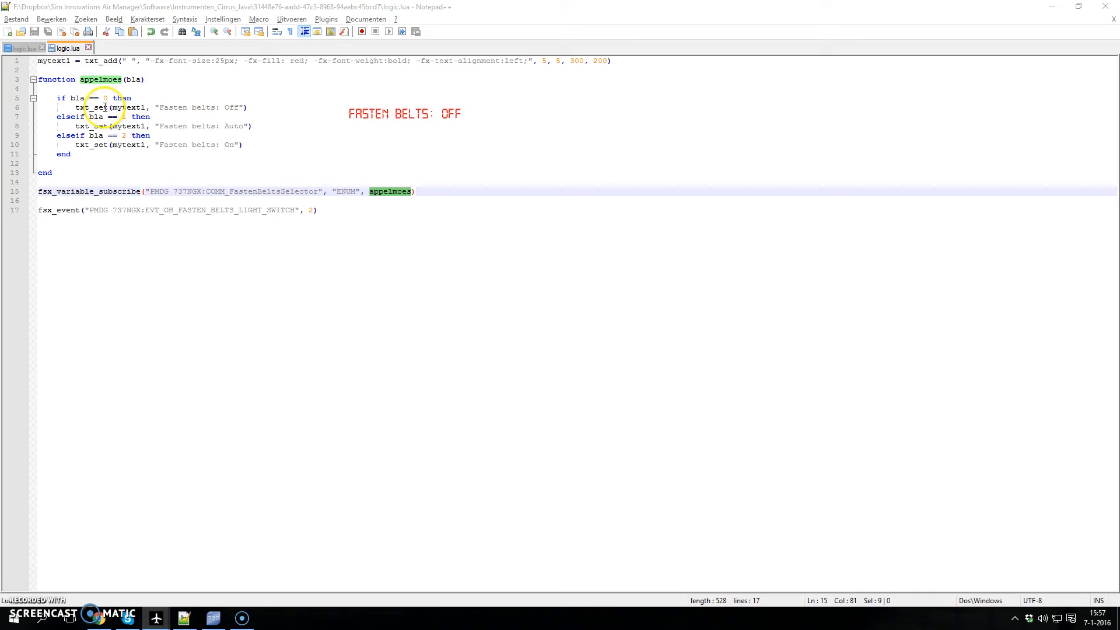
{"action": "mouse_move", "coordinate": [211, 137]}
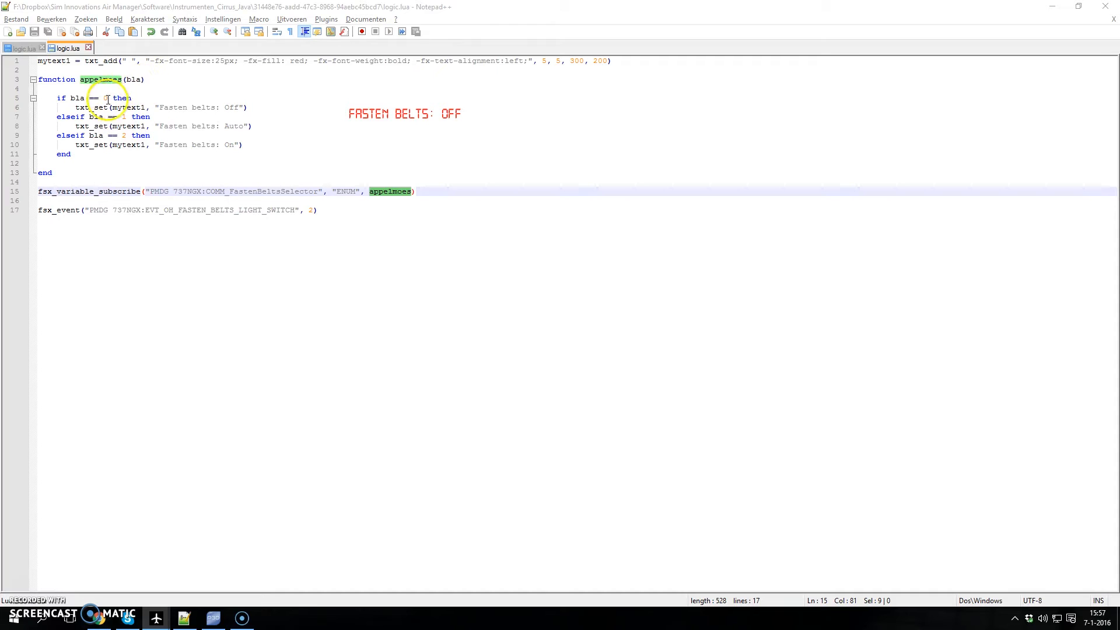
{"action": "mouse_move", "coordinate": [165, 107]}
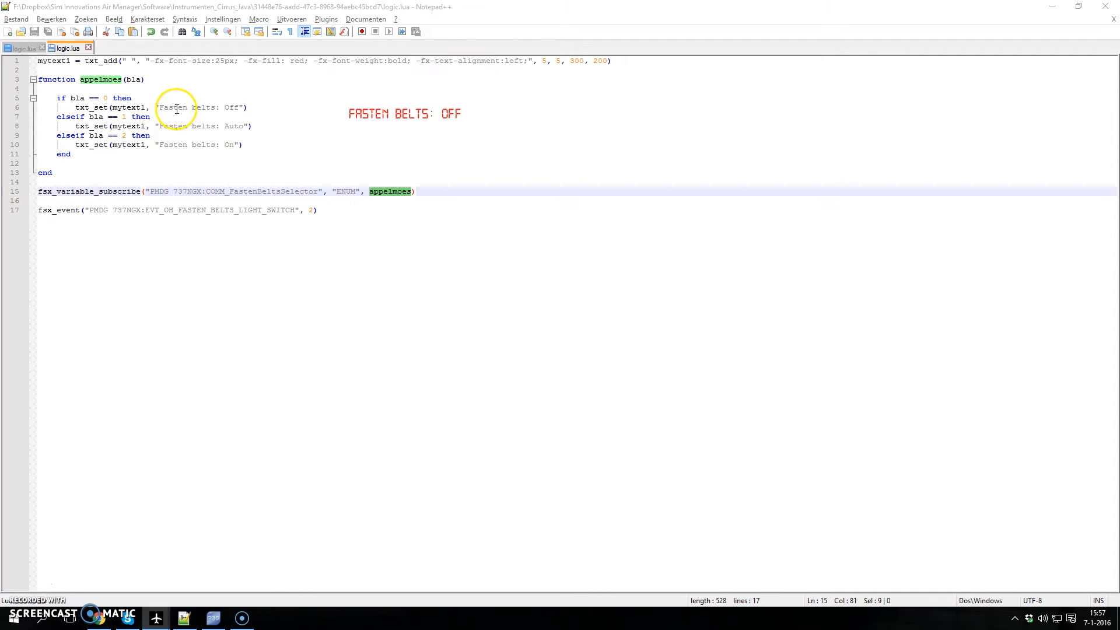
{"action": "mouse_move", "coordinate": [243, 108]}
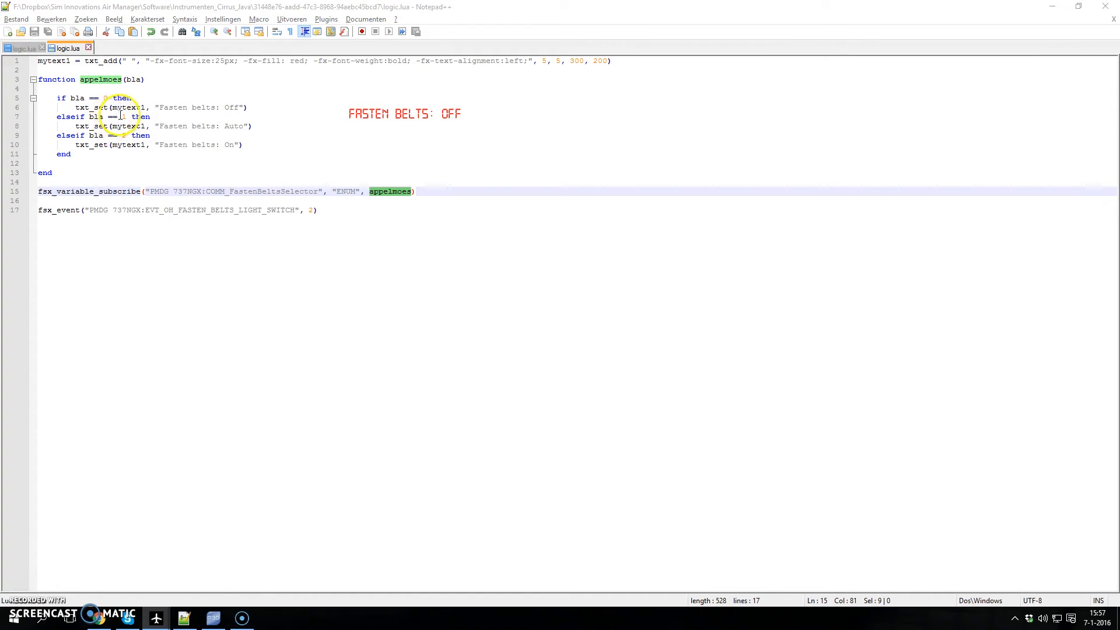
{"action": "mouse_move", "coordinate": [296, 160]}
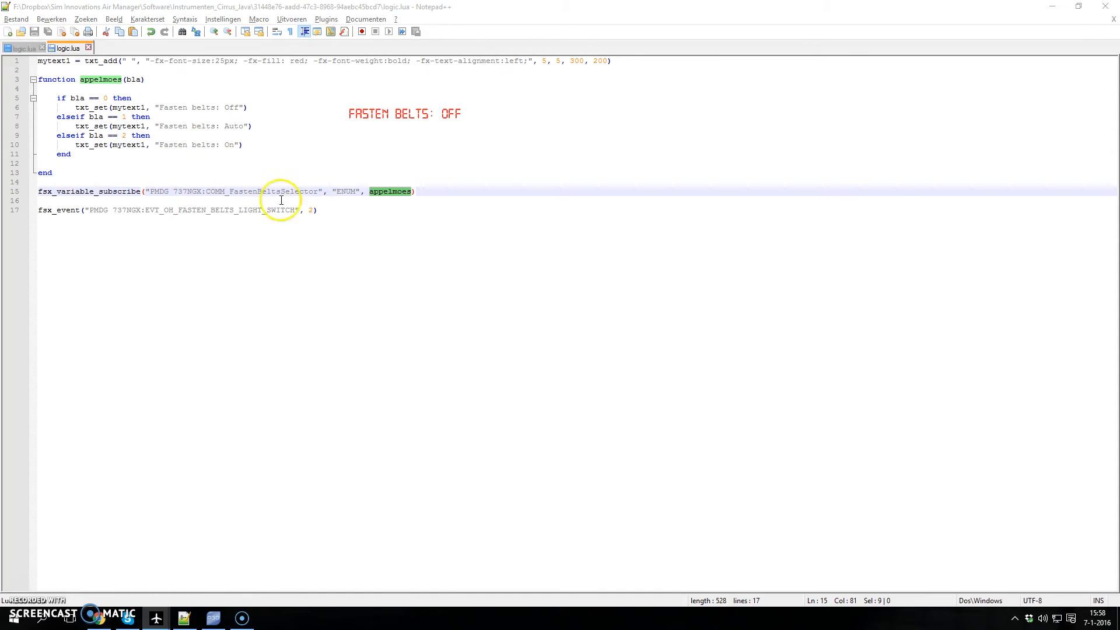
Place the cursor after the fsx_event call, then bring Air Manager to the front
{"action": "left_click", "coordinate": [318, 210]}
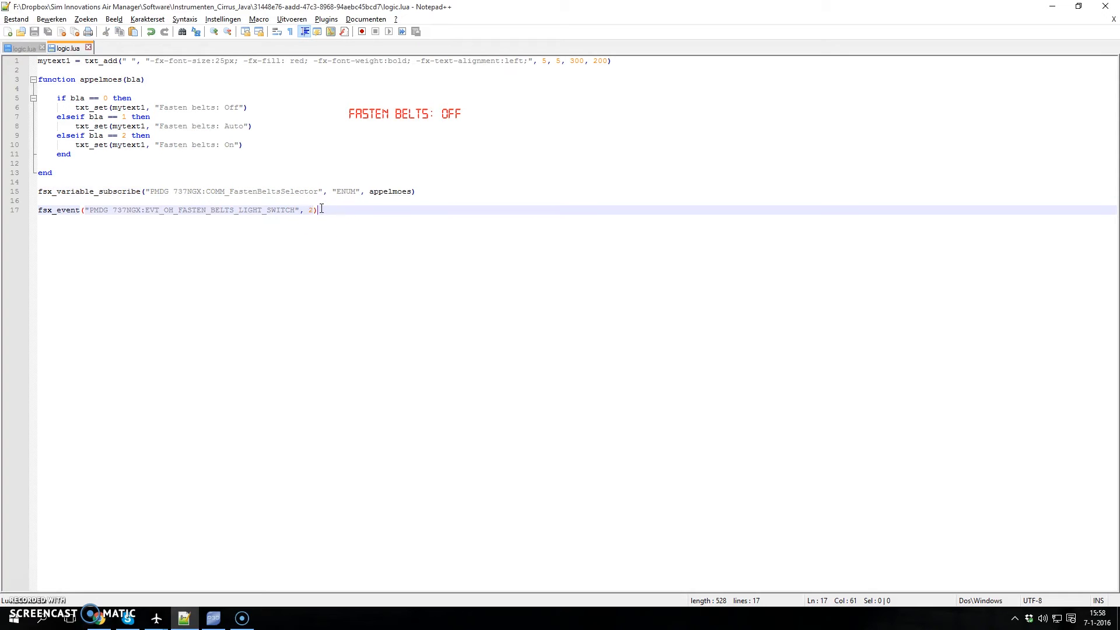
{"action": "mouse_move", "coordinate": [280, 197]}
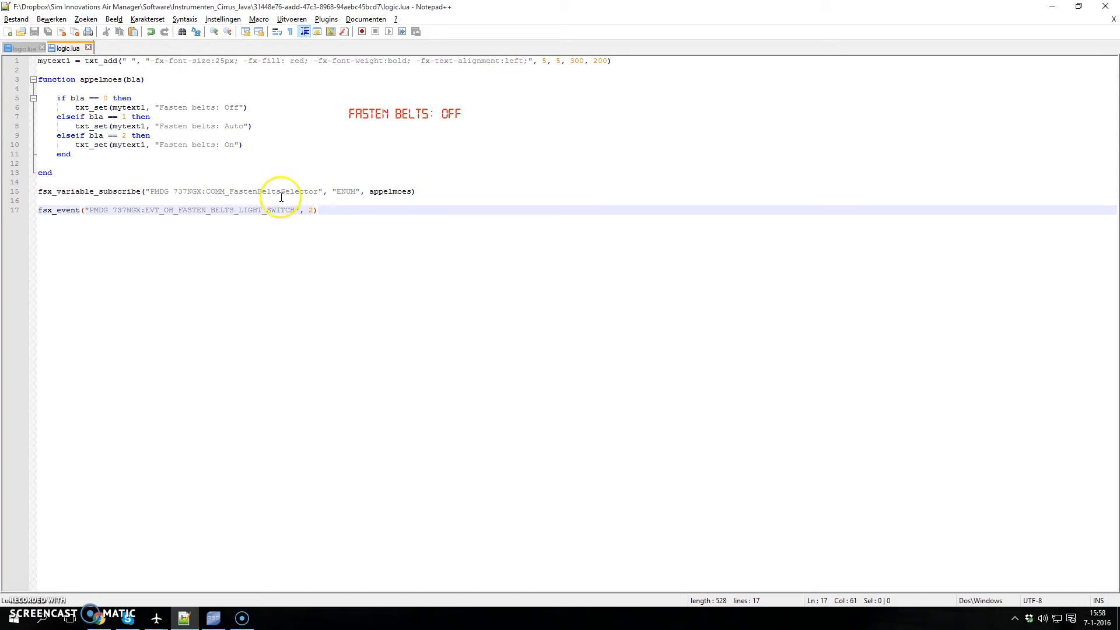
{"action": "mouse_move", "coordinate": [96, 211]}
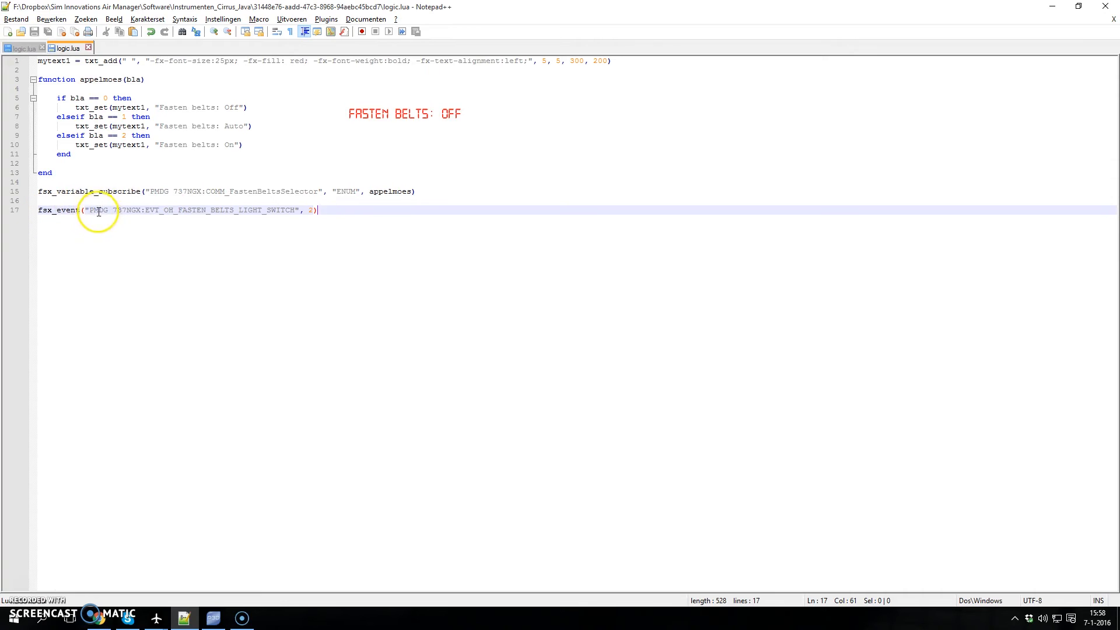
{"action": "mouse_move", "coordinate": [188, 210]}
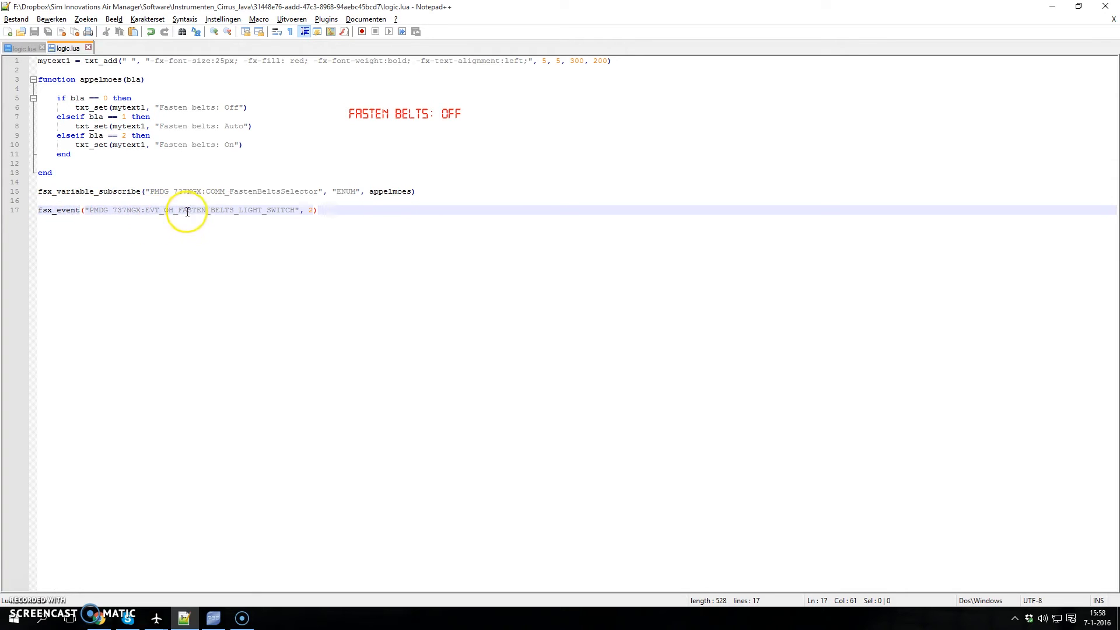
{"action": "mouse_move", "coordinate": [424, 160]}
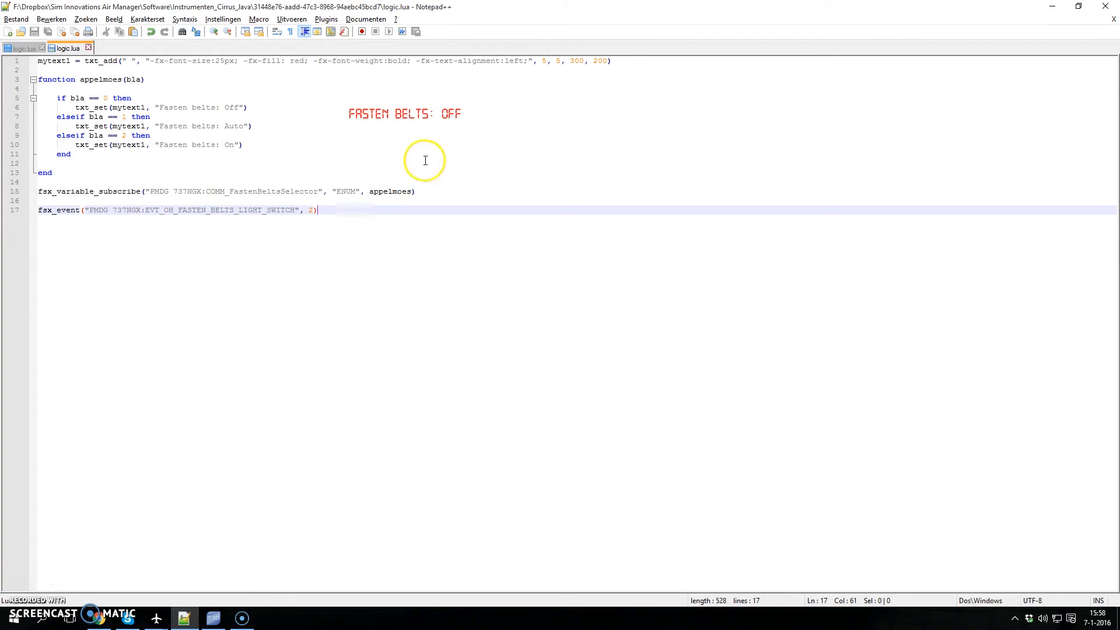
{"action": "mouse_move", "coordinate": [341, 186]}
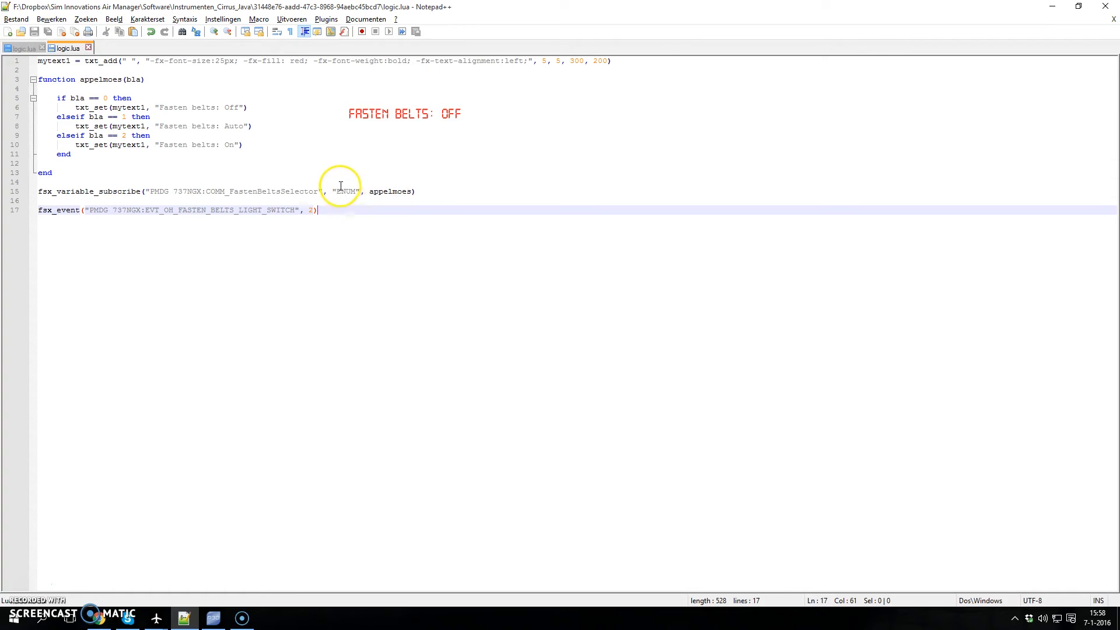
{"action": "mouse_move", "coordinate": [434, 115]}
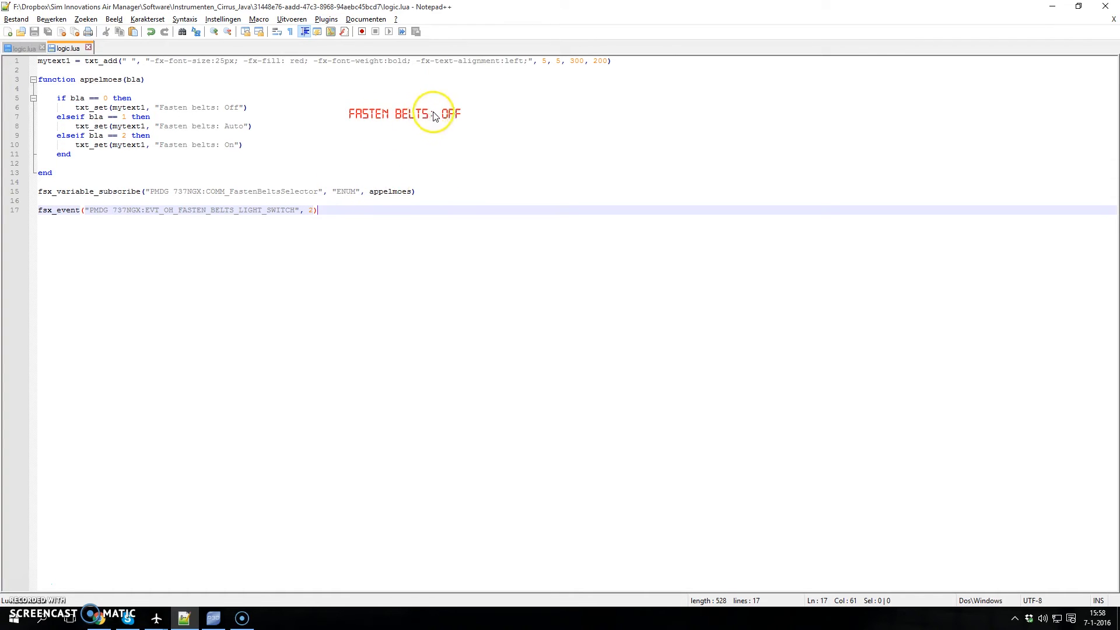
{"action": "mouse_move", "coordinate": [143, 167]}
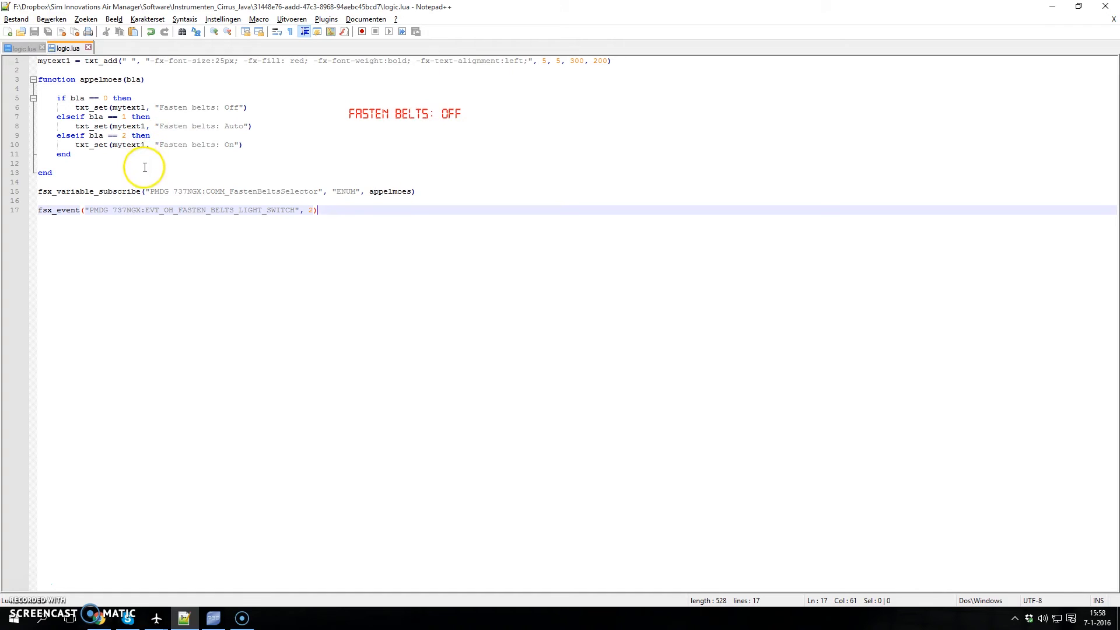
{"action": "mouse_move", "coordinate": [80, 210]}
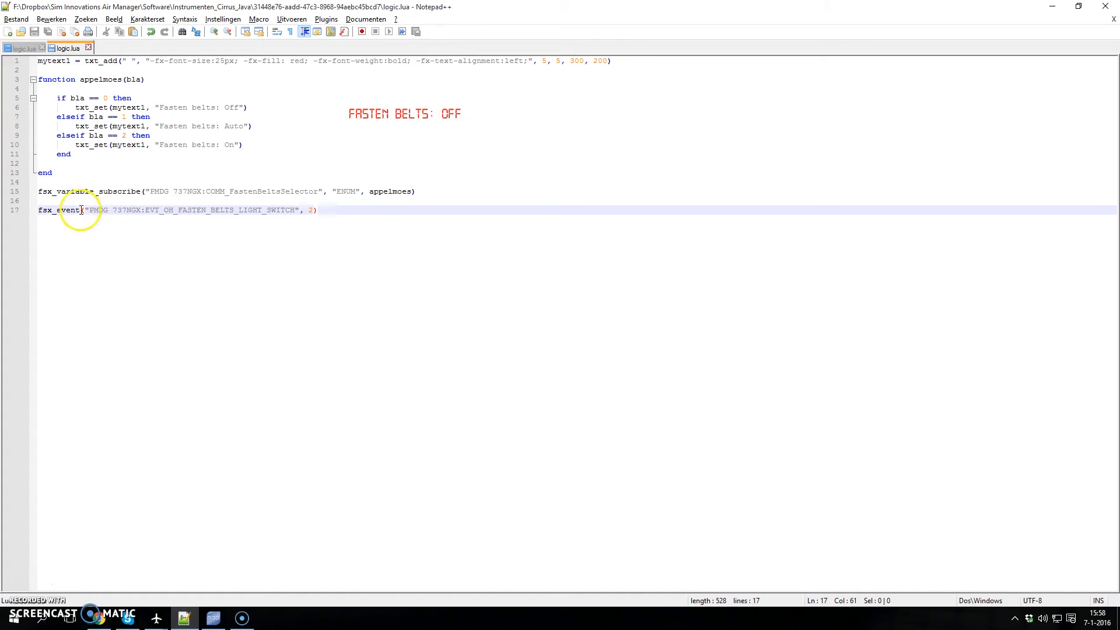
{"action": "mouse_move", "coordinate": [219, 211]}
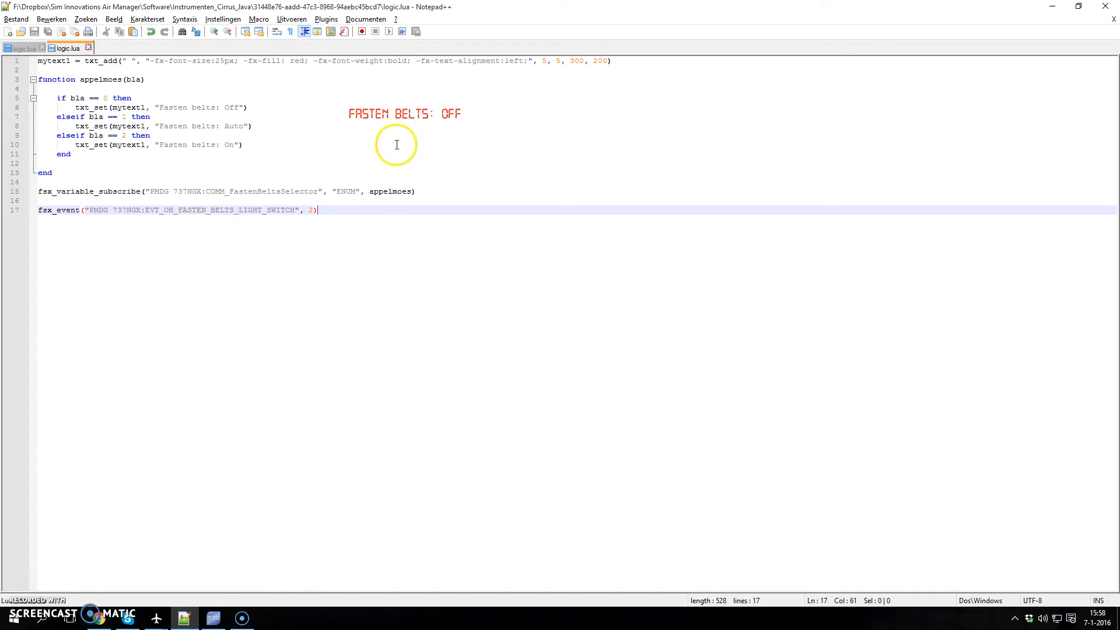
{"action": "mouse_move", "coordinate": [292, 206]}
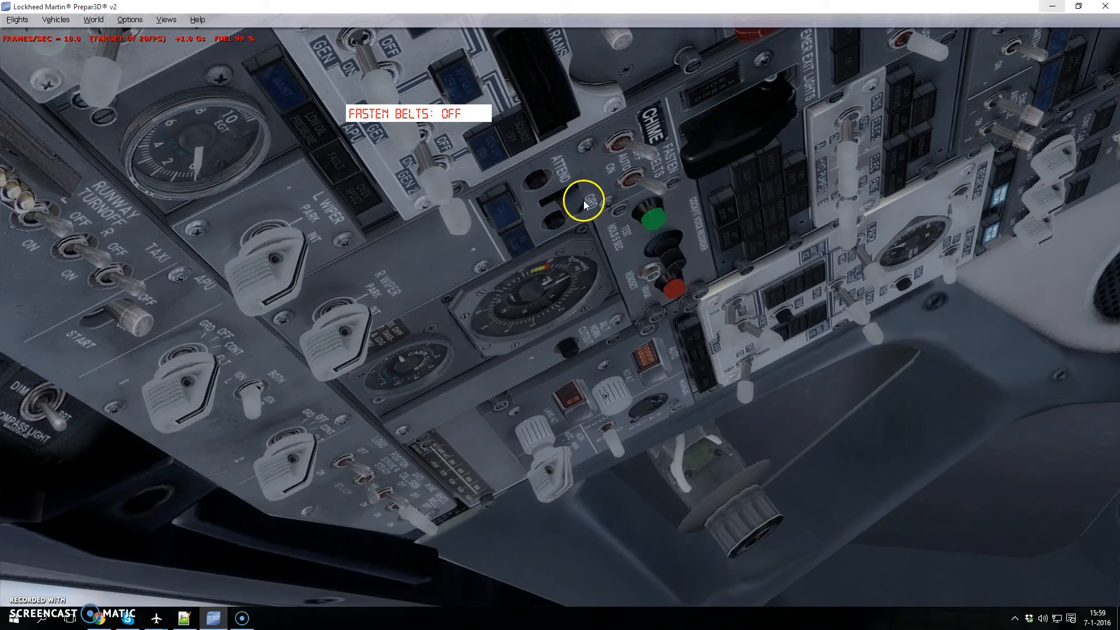
{"action": "mouse_move", "coordinate": [156, 617]}
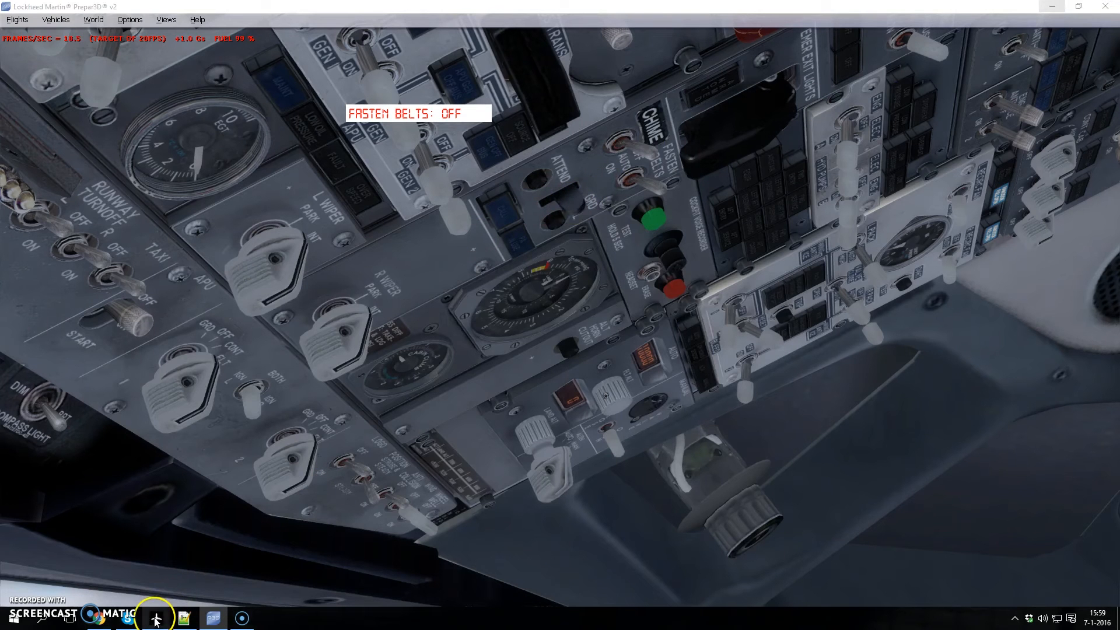
{"action": "left_click", "coordinate": [155, 616]}
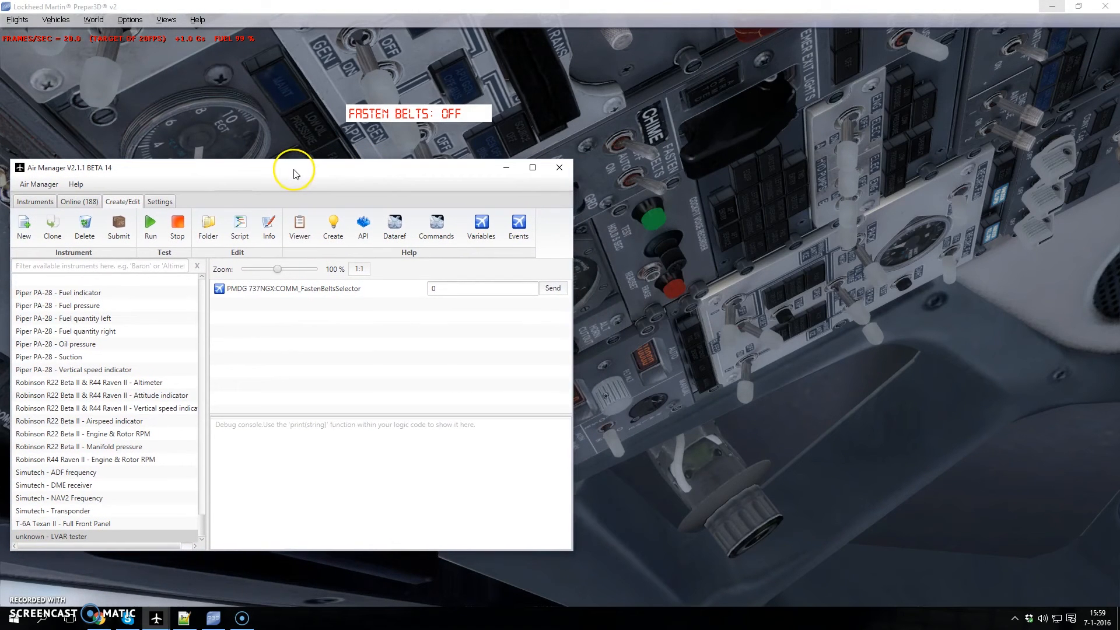
{"action": "mouse_move", "coordinate": [624, 171]}
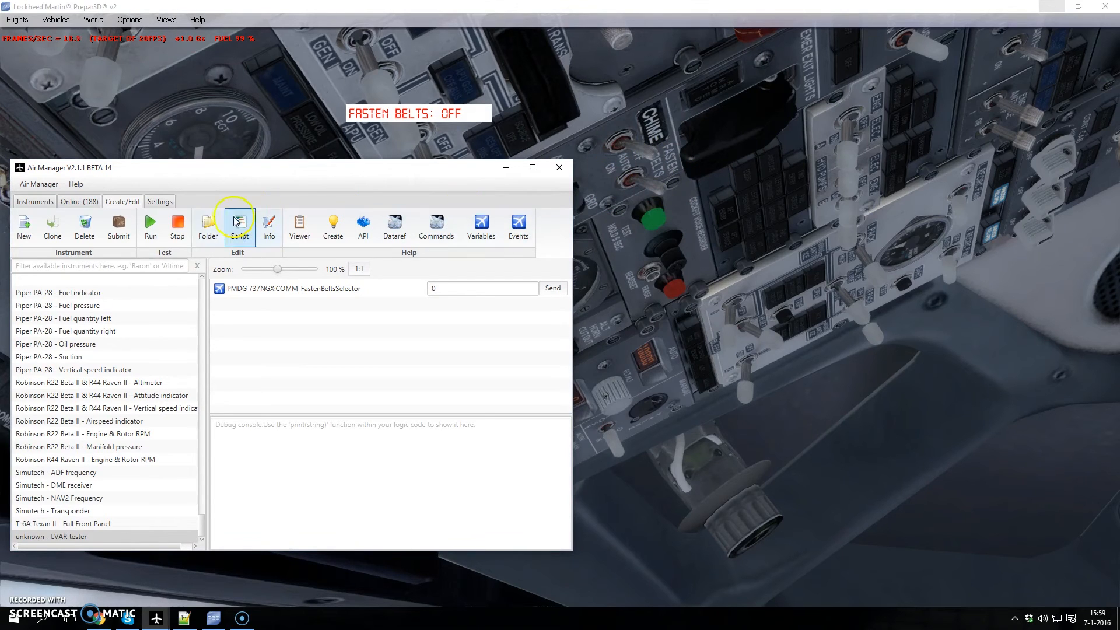
Run the instrument in Air Manager to switch the seat belts sign ON
{"action": "left_click", "coordinate": [150, 223]}
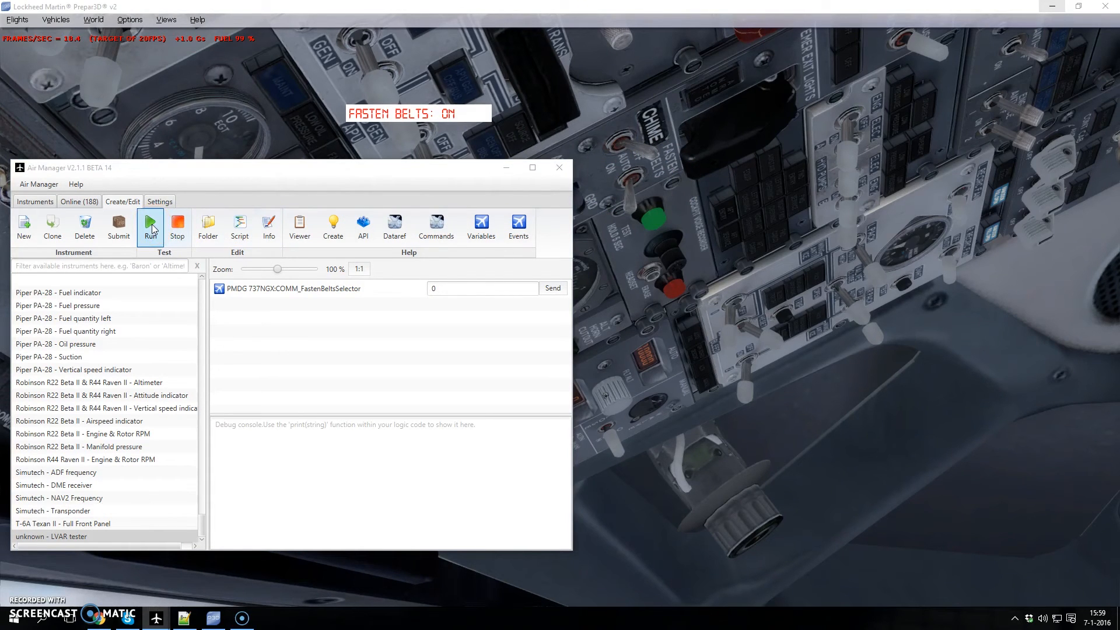
{"action": "mouse_move", "coordinate": [848, 187]}
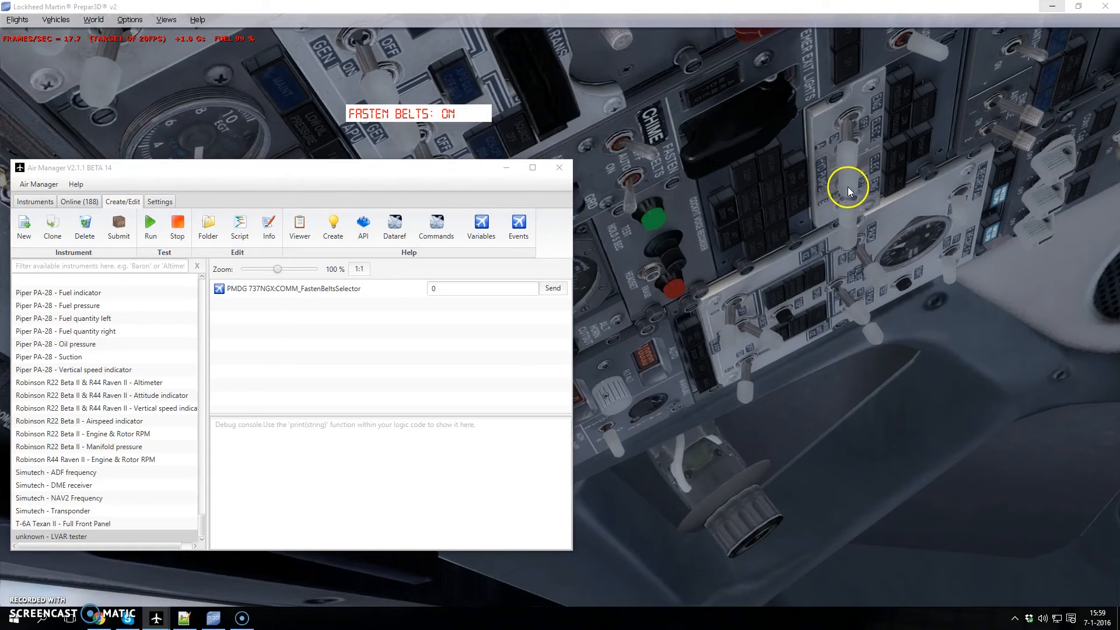
{"action": "mouse_move", "coordinate": [471, 127]}
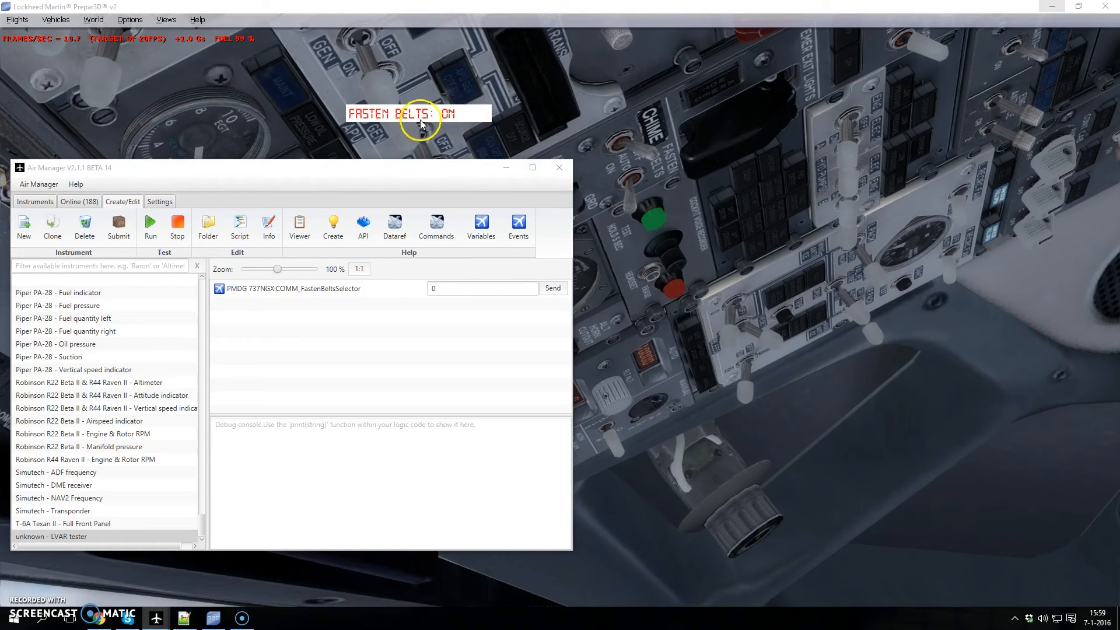
{"action": "mouse_move", "coordinate": [727, 200]}
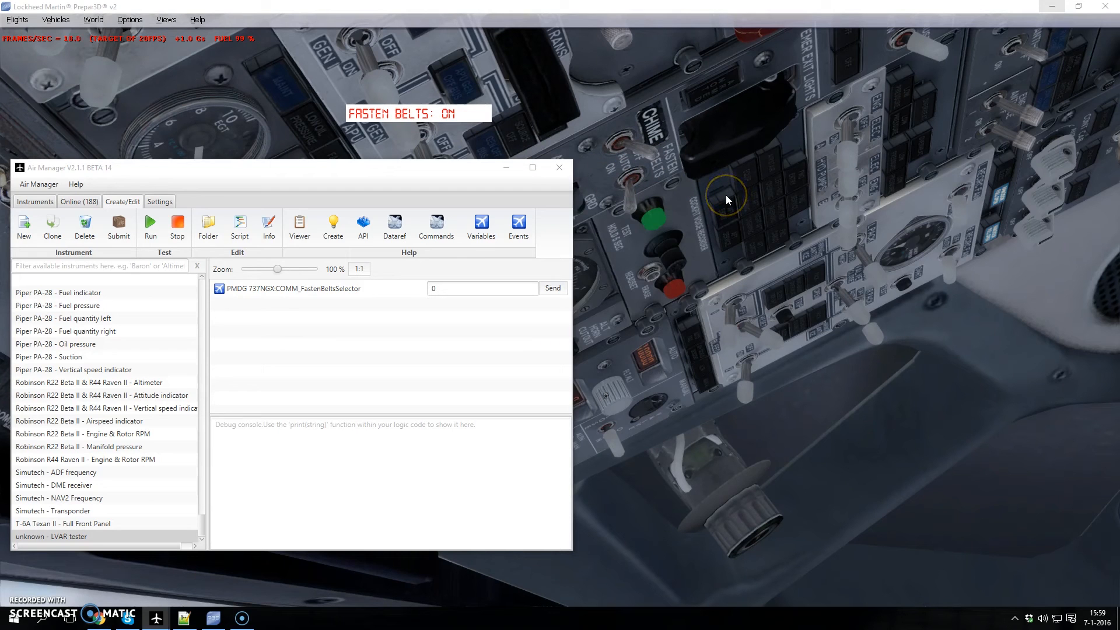